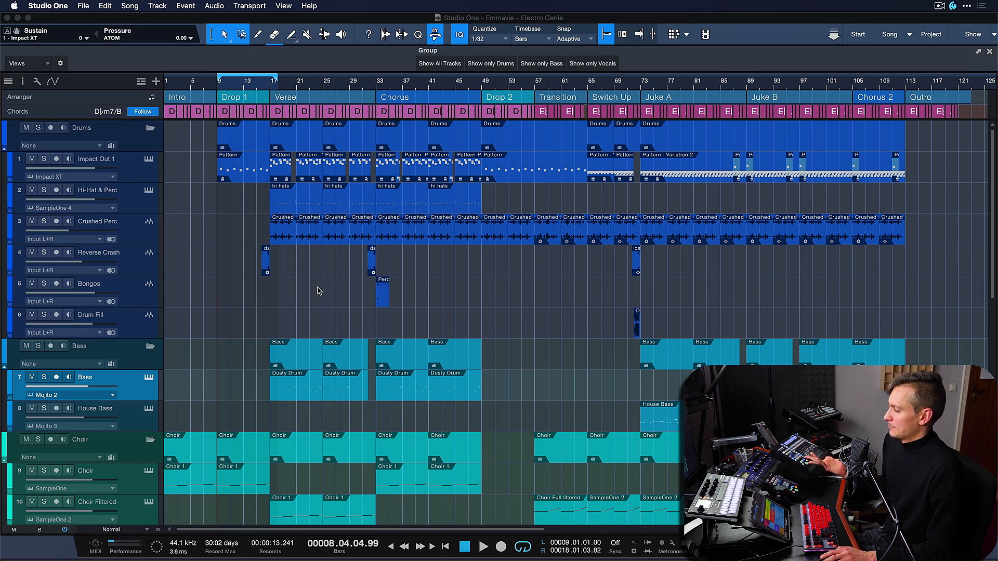
Step: Scroll the Track List to see all tracks and the filter field
{"action": "scroll", "scroll_direction": "down", "scroll_amount": 3}
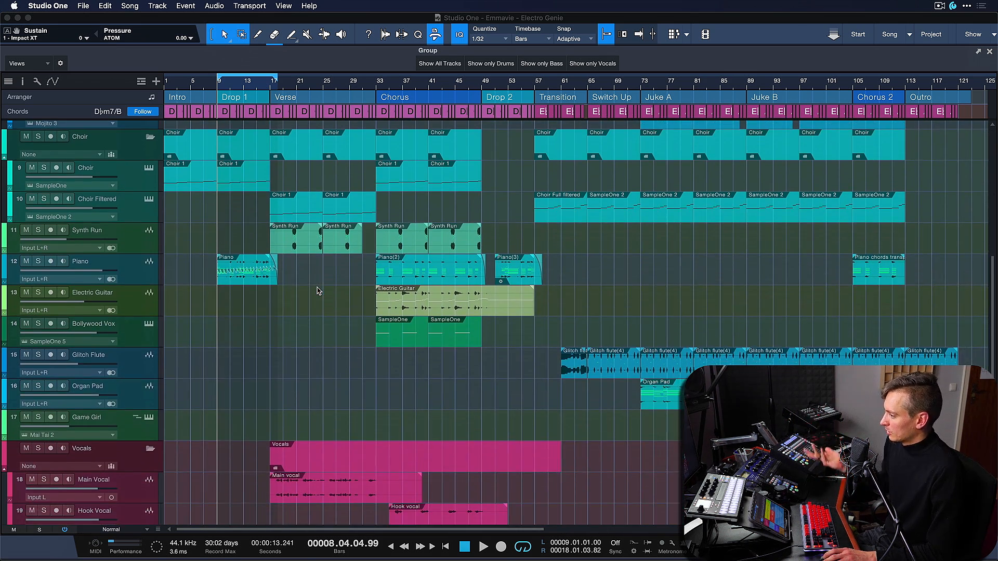
{"action": "scroll", "scroll_direction": "down", "scroll_amount": 3}
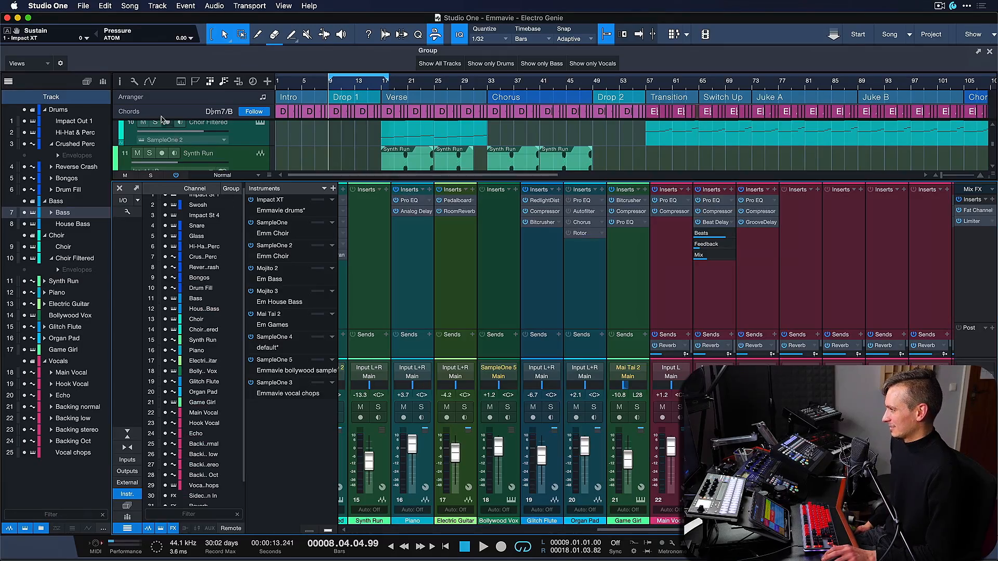
{"action": "mouse_move", "coordinate": [241, 257]}
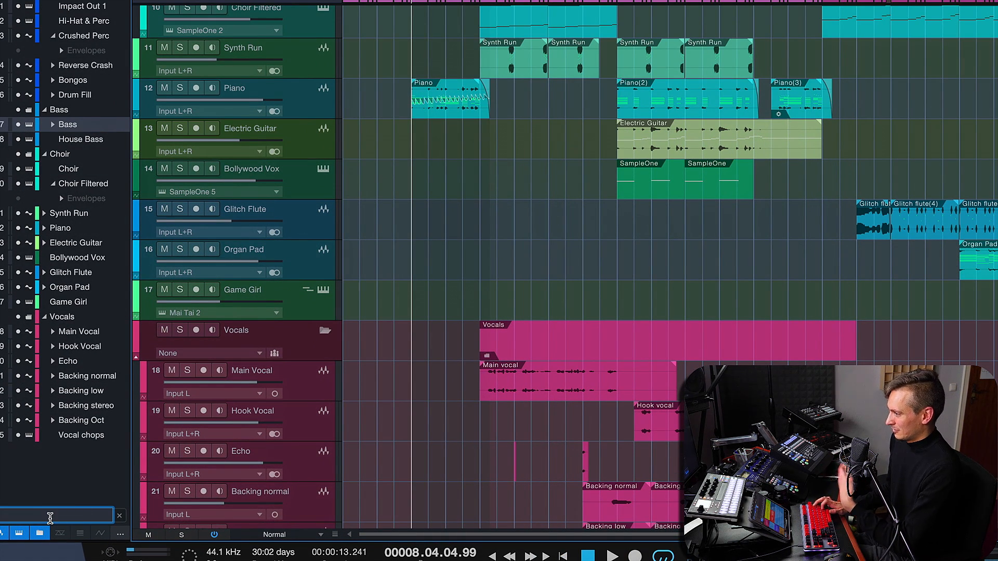
Step: Enter 'Vocals' in the Track List filter so only the vocal tracks remain
{"action": "type", "text": "Vocals"}
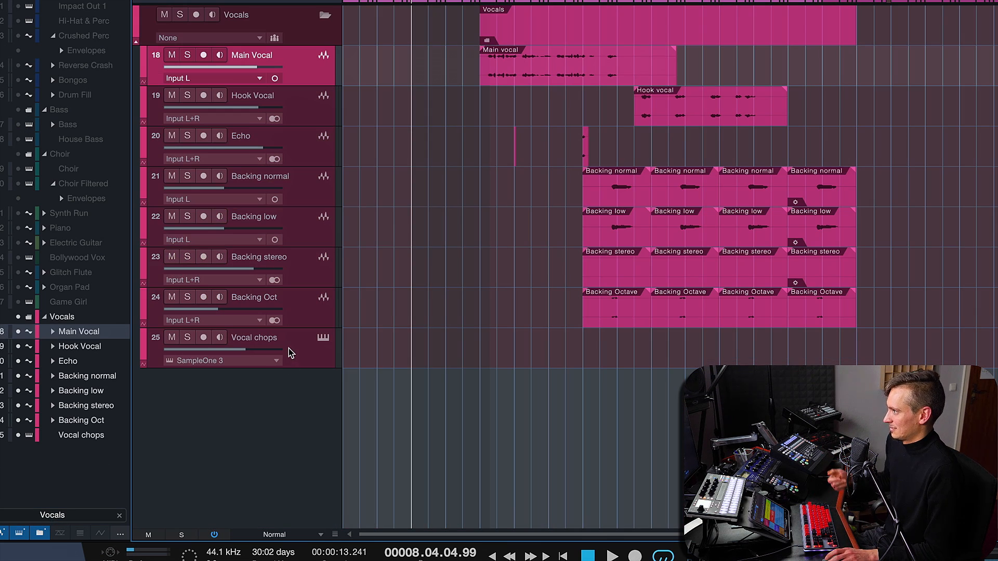
{"action": "mouse_move", "coordinate": [285, 355]}
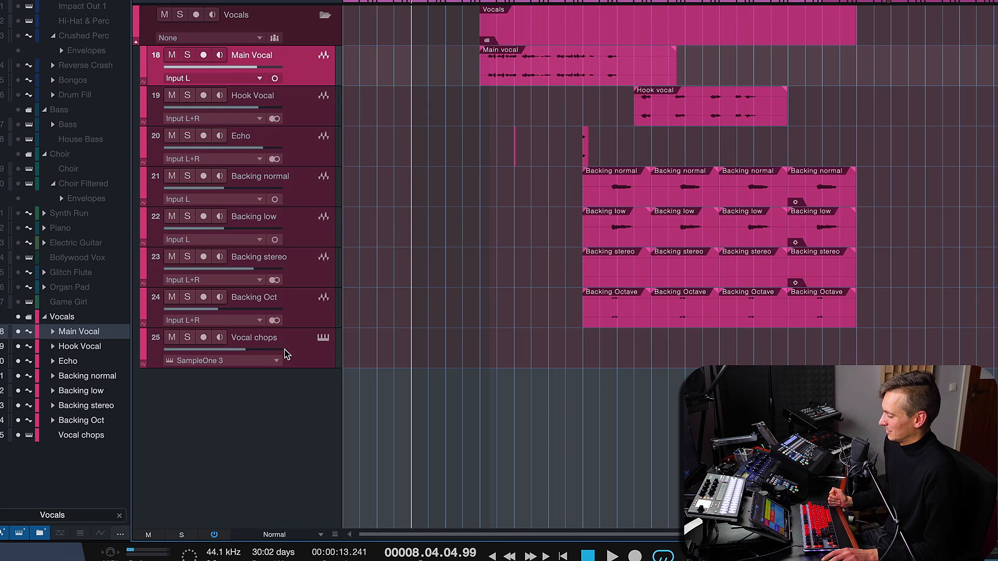
{"action": "mouse_move", "coordinate": [272, 93]}
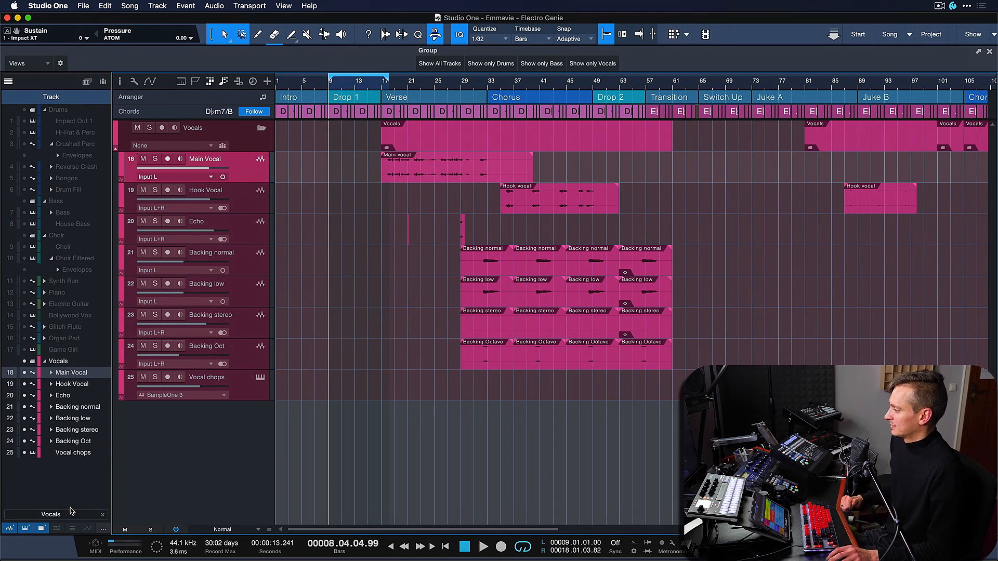
Step: Delete the 'Vocals' filter text so every track appears in the arrangement again
{"action": "double_click", "coordinate": [50, 515]}
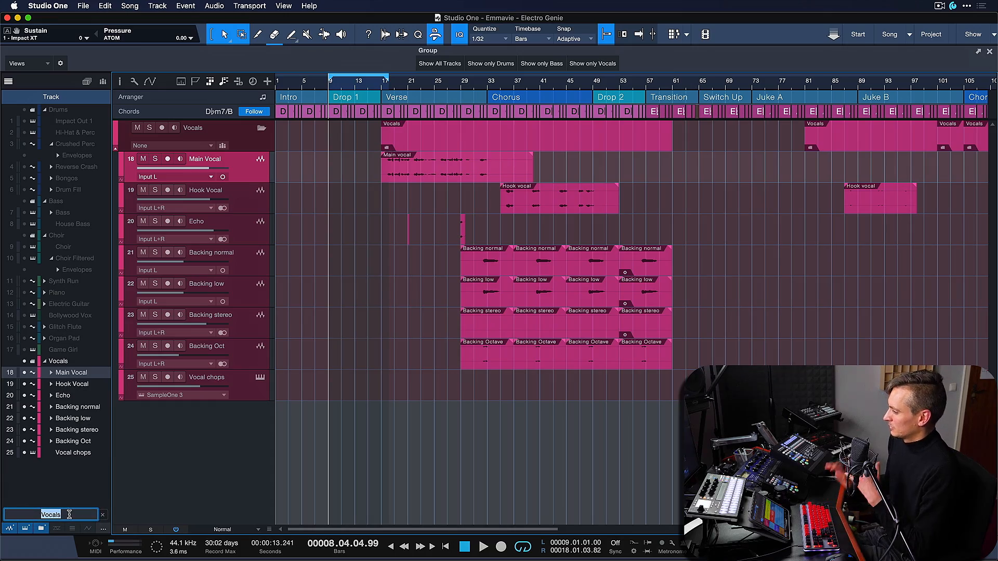
{"action": "left_click", "coordinate": [51, 6]}
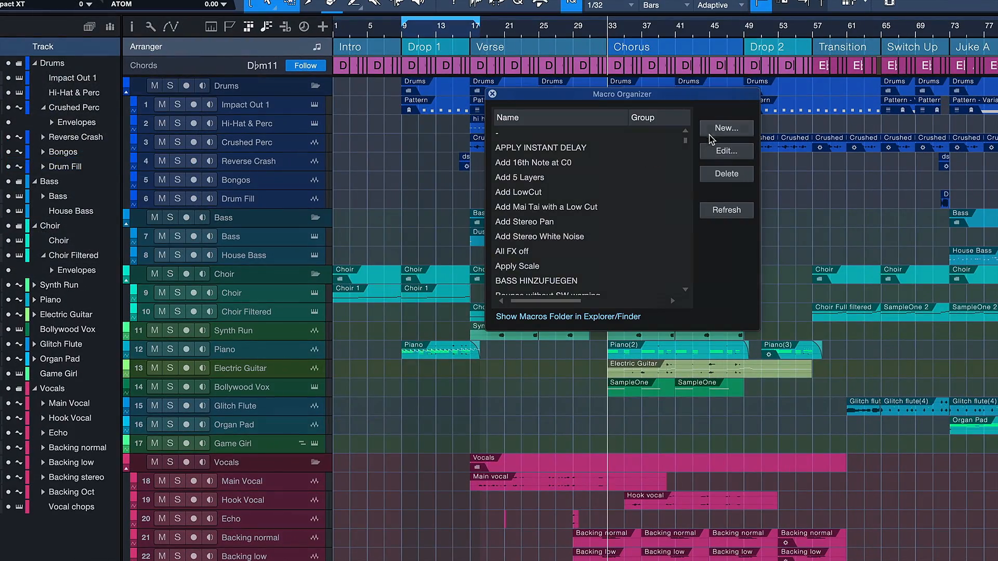
Step: Create a new macro with New… in the Macro Organizer
{"action": "left_click", "coordinate": [727, 128]}
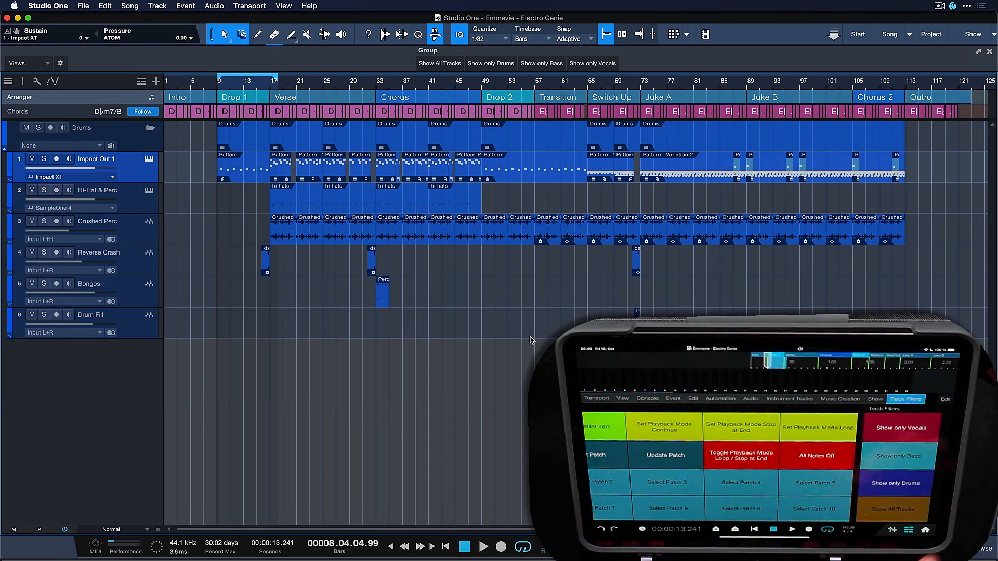
Step: Run the 'Show only Bass' macro so only Bass and House Bass tracks remain
{"action": "scroll", "scroll_direction": "down", "scroll_amount": 3}
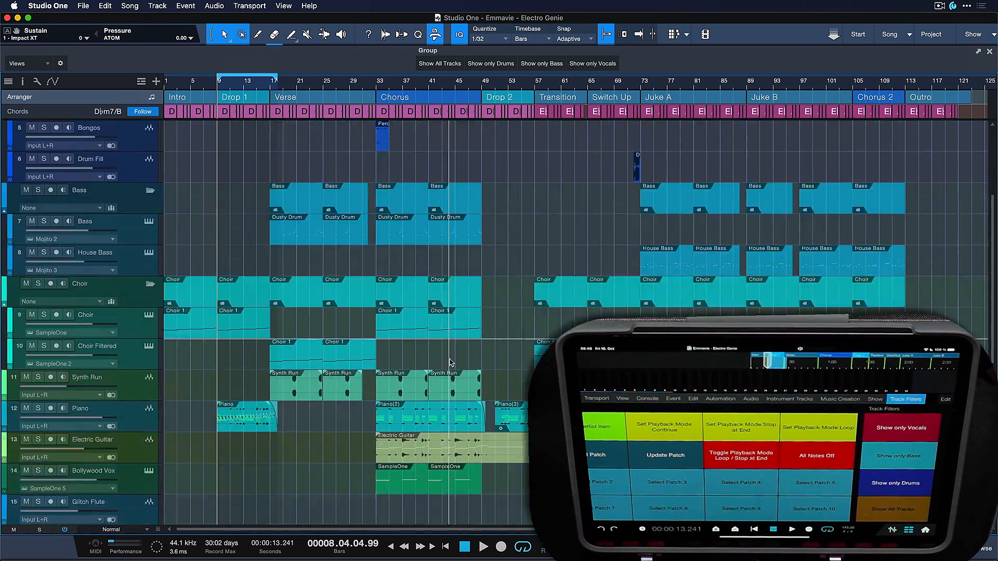
{"action": "scroll", "scroll_direction": "down", "scroll_amount": 3}
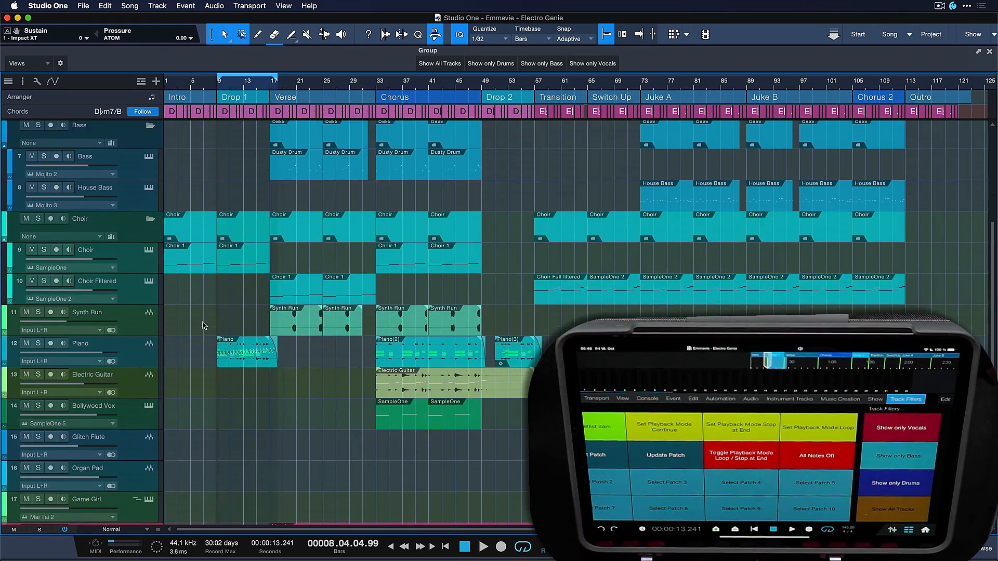
{"action": "left_click", "coordinate": [899, 456]}
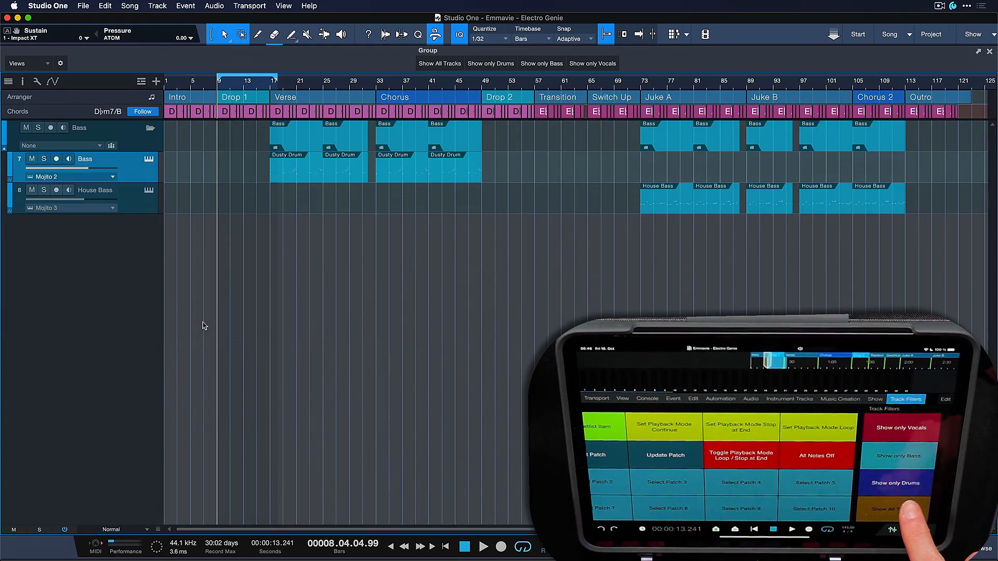